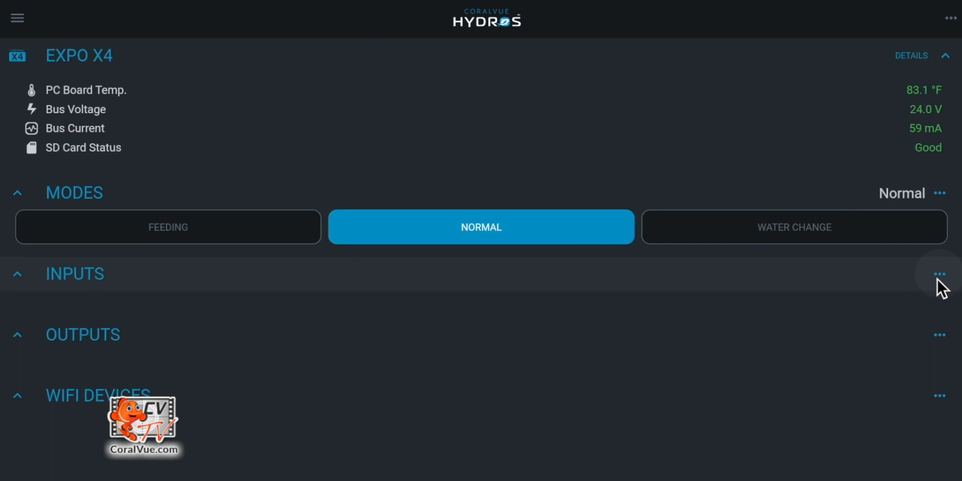
# Go to the Inputs page of the Expo X4 controller, currently listing no inputs
pyautogui.click(939, 274)
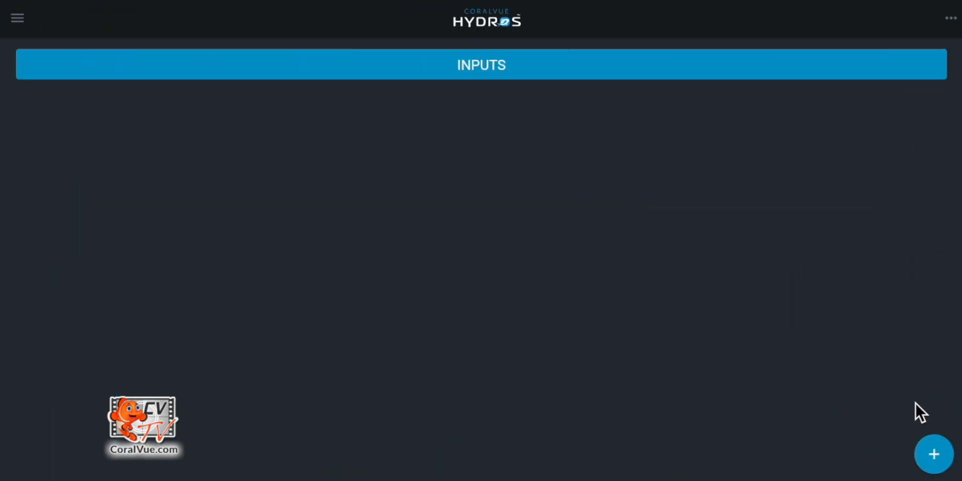
# Start a new input and name it 'Skimmer Sensor' in the Create Input dialog
pyautogui.click(934, 454)
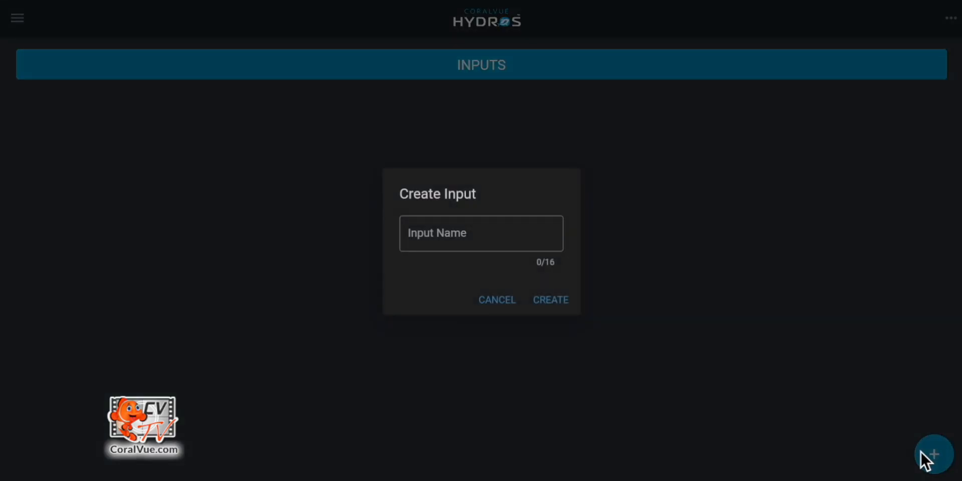
pyautogui.moveTo(603, 313)
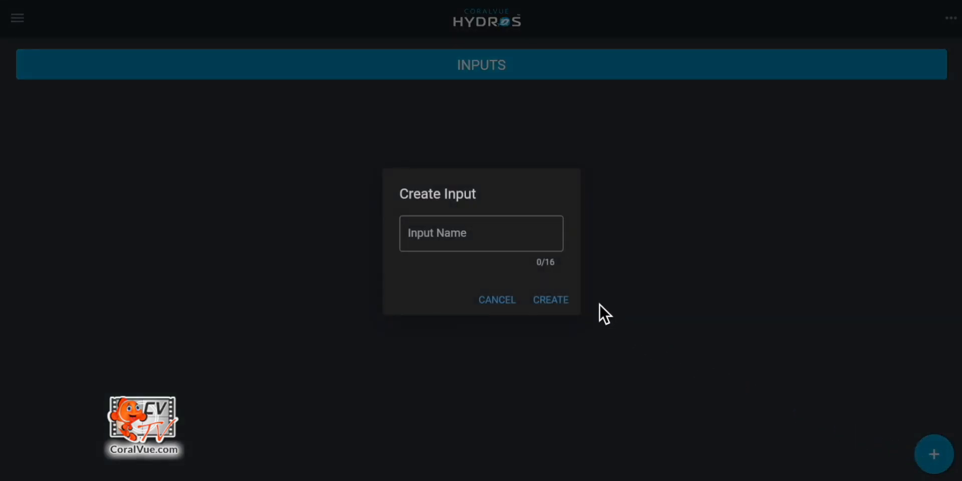
pyautogui.write('Skimmer Sensor')
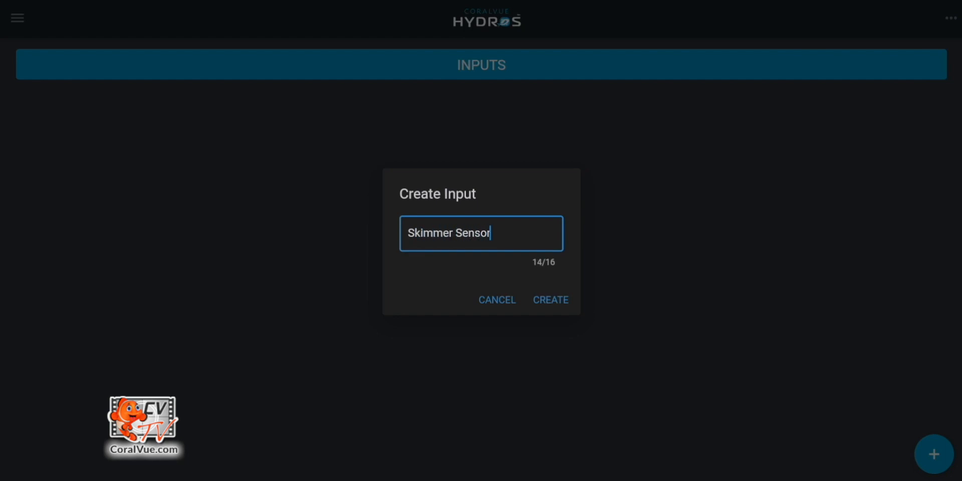
# Create Skimmer Sensor as a Sense Port input, Skimmer Water Level mode, on Sense Port 1
pyautogui.click(550, 299)
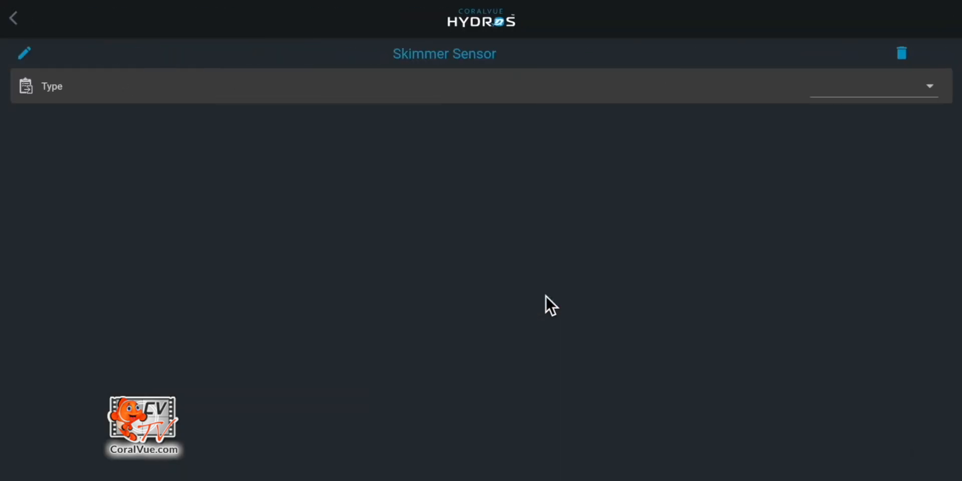
pyautogui.moveTo(707, 115)
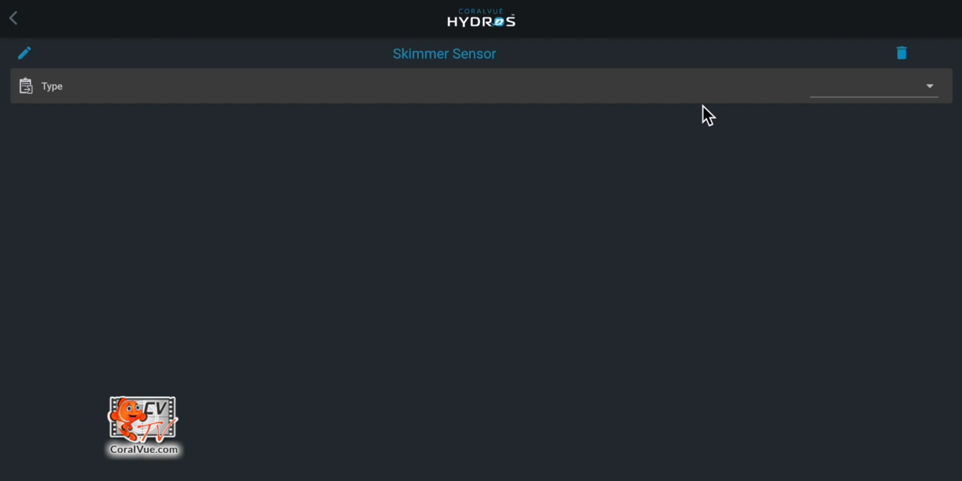
pyautogui.click(871, 86)
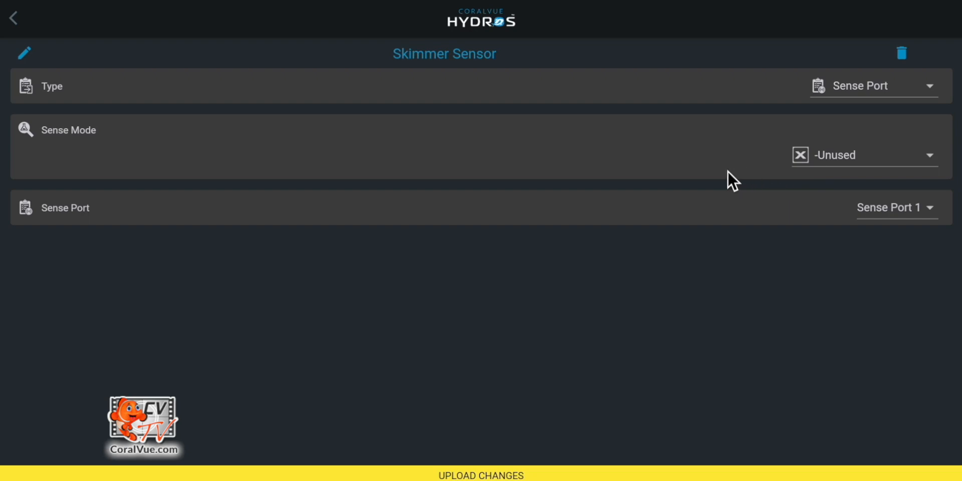
pyautogui.moveTo(823, 177)
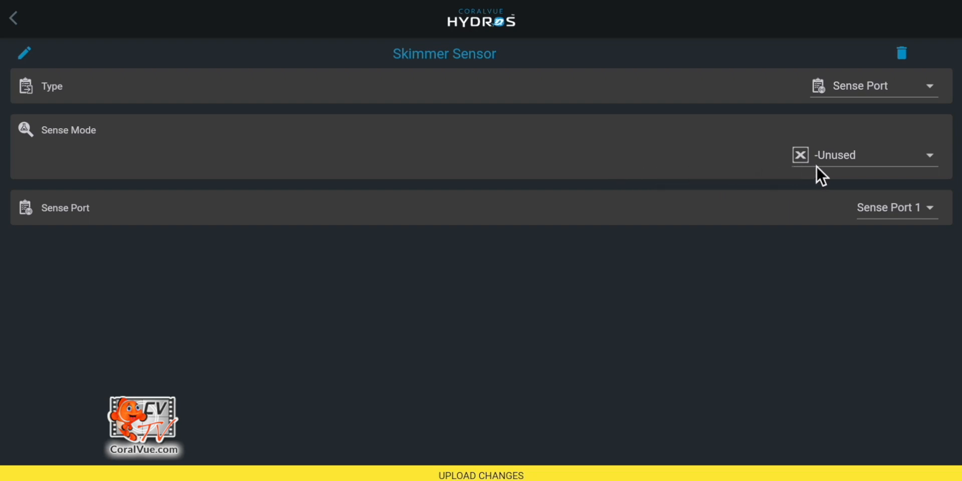
pyautogui.click(864, 154)
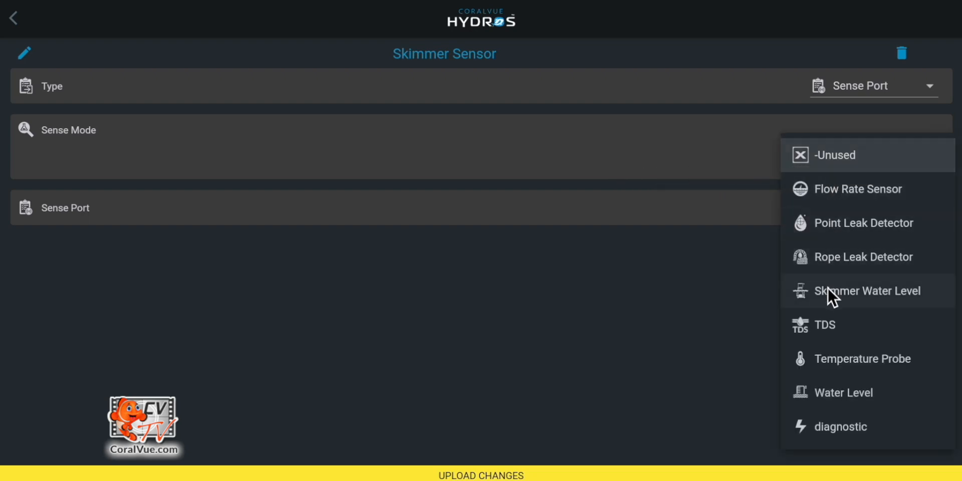
pyautogui.click(868, 290)
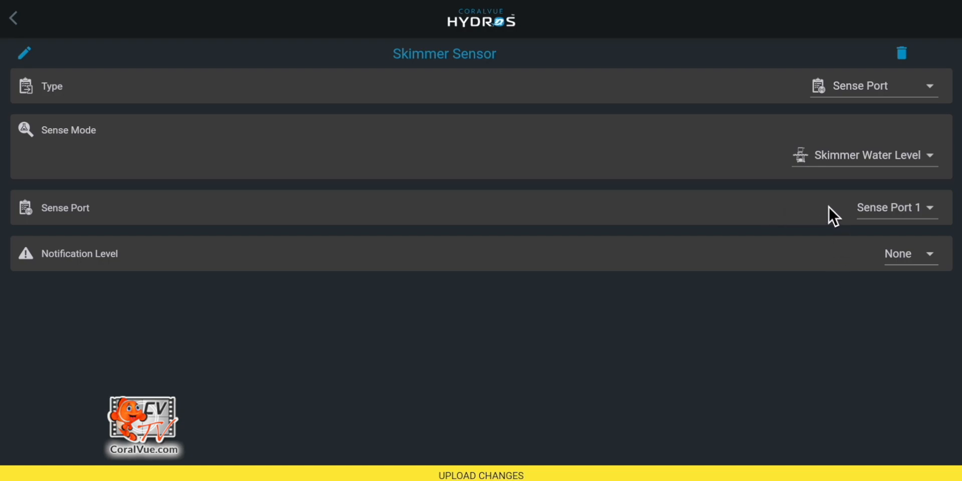
pyautogui.click(893, 207)
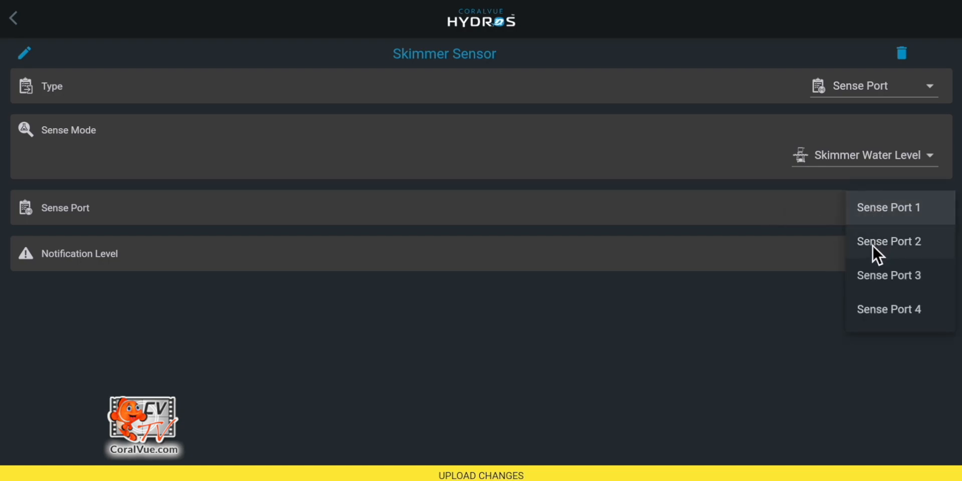
pyautogui.click(889, 206)
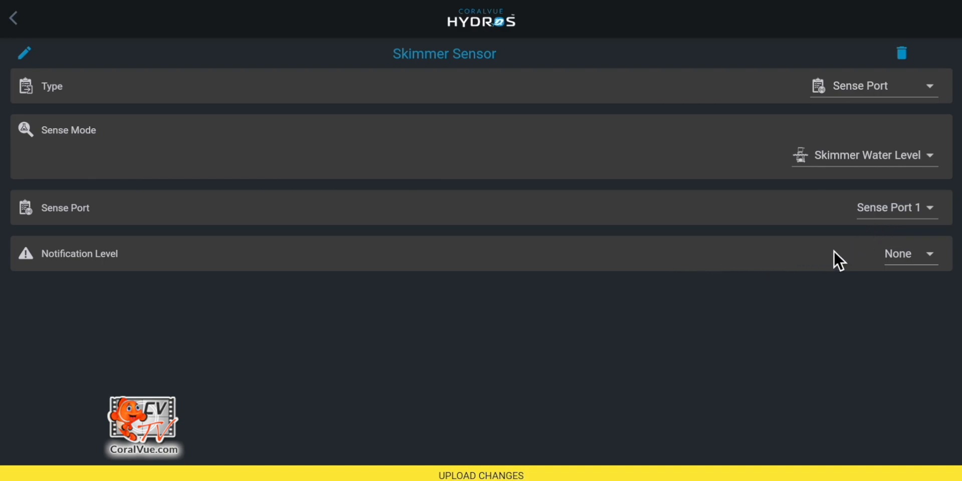
# Set Skimmer Sensor's notification level to Orange
pyautogui.click(910, 254)
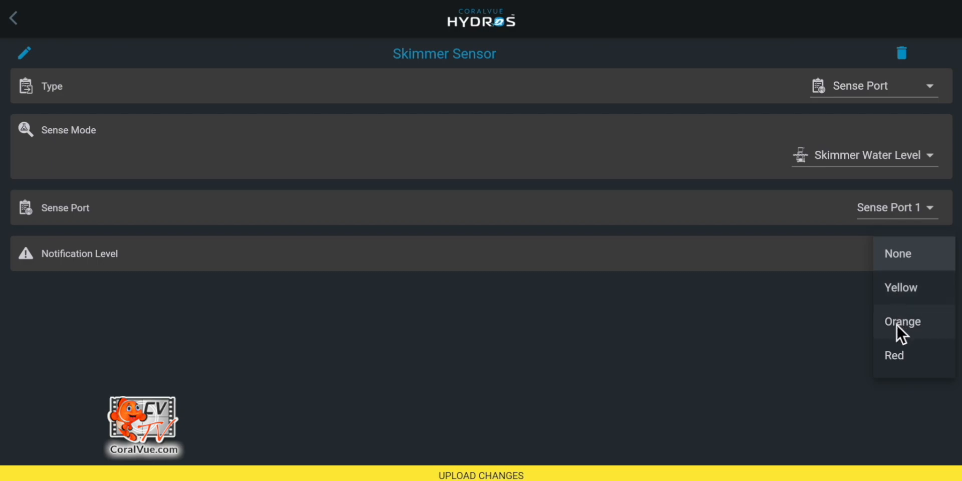
pyautogui.click(902, 321)
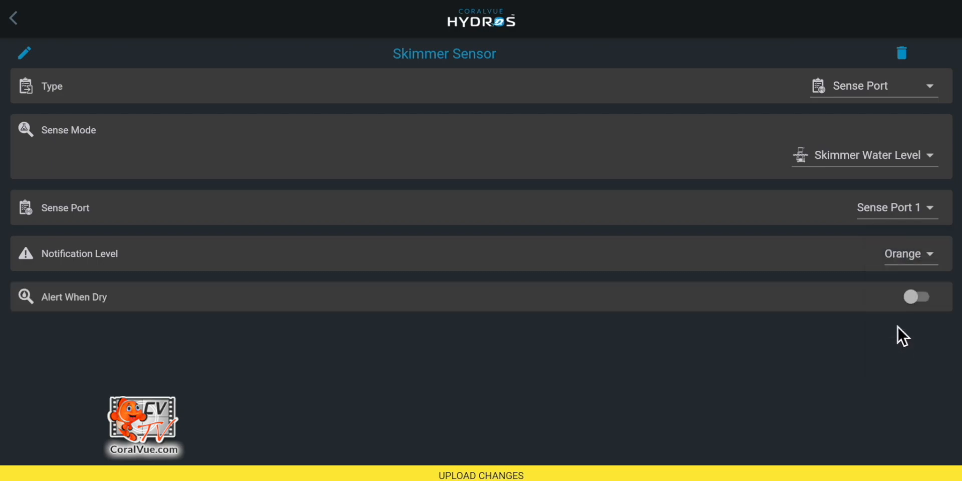
pyautogui.moveTo(121, 312)
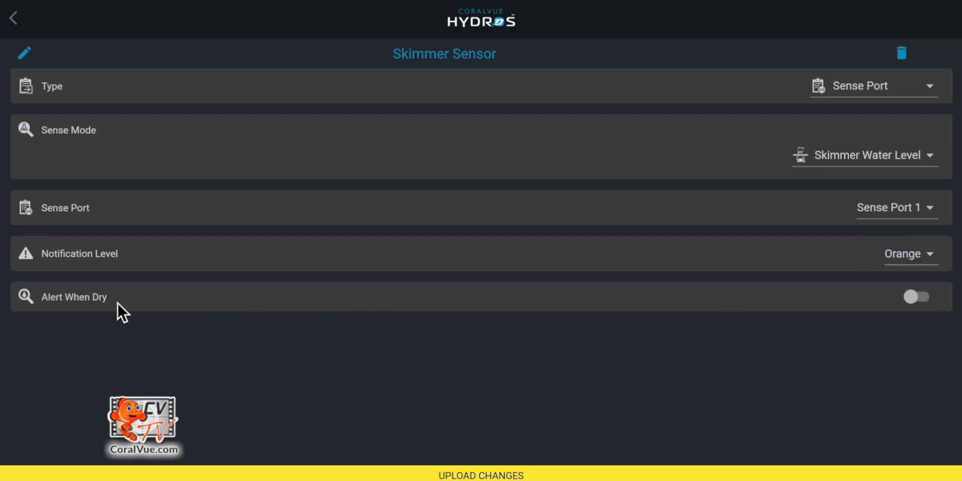
pyautogui.moveTo(683, 301)
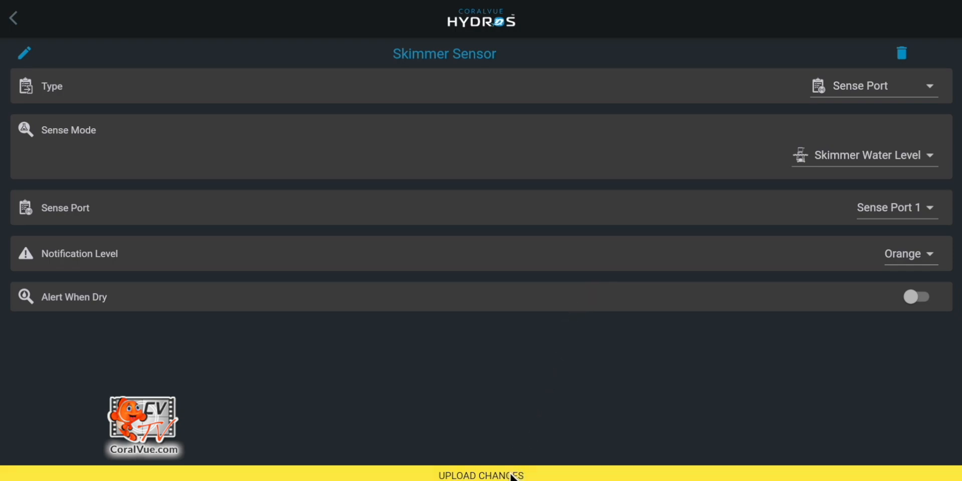
# Upload the Skimmer Sensor settings and return to the Inputs list showing it on Sense Port 1
pyautogui.click(480, 474)
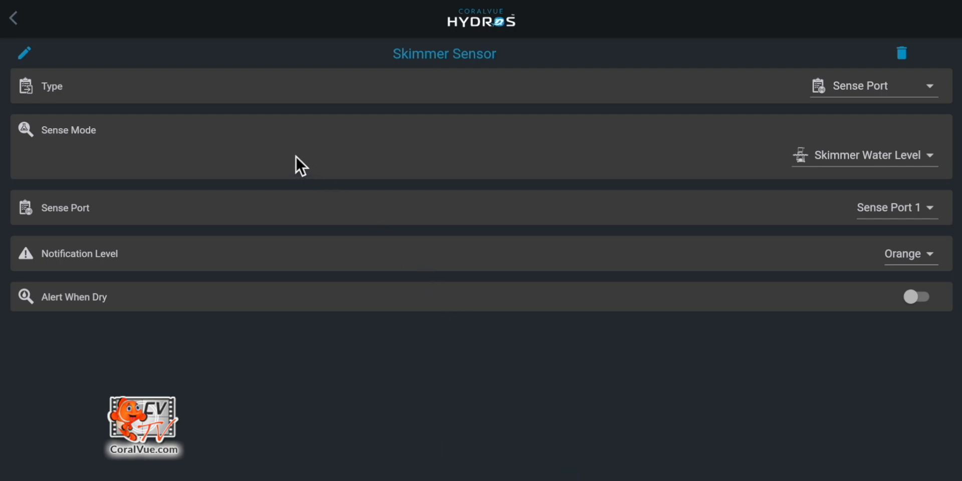
pyautogui.click(13, 17)
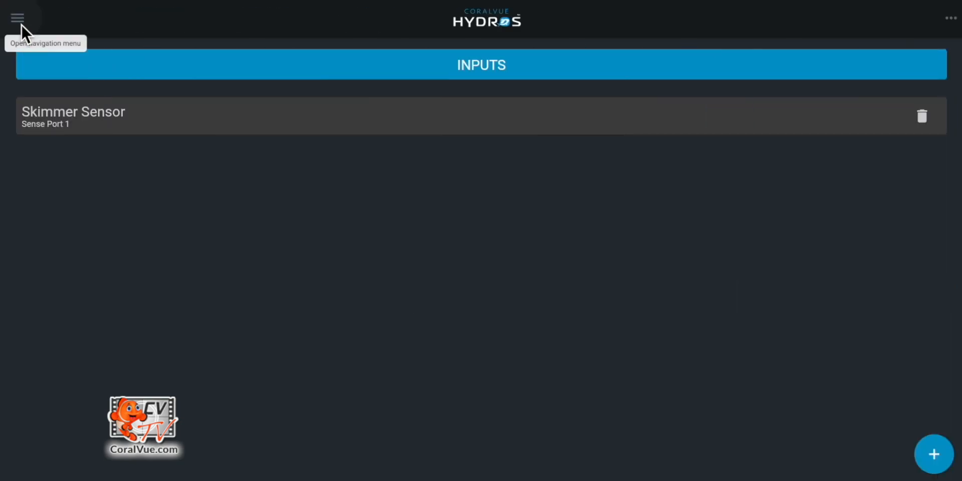
# Return to the Expo X4 status dashboard, where Skimmer Sensor now reads DRY under Inputs
pyautogui.click(17, 17)
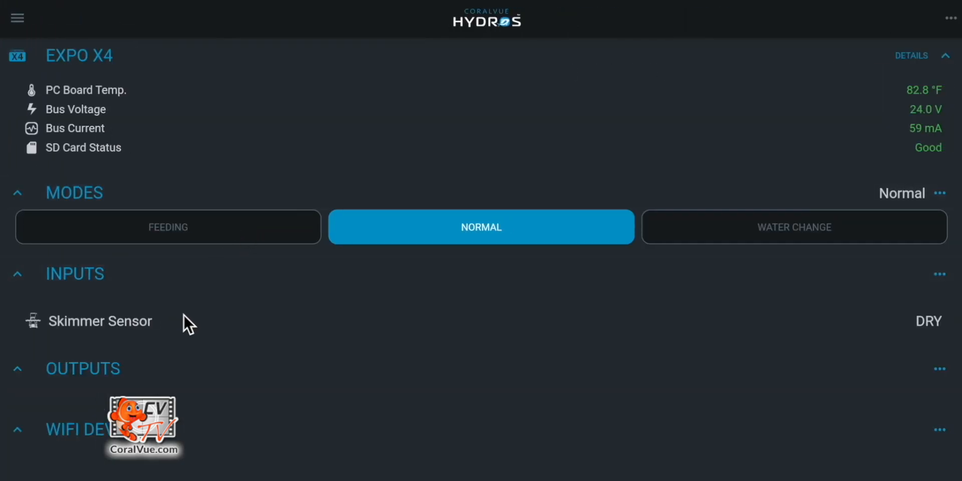
pyautogui.moveTo(436, 325)
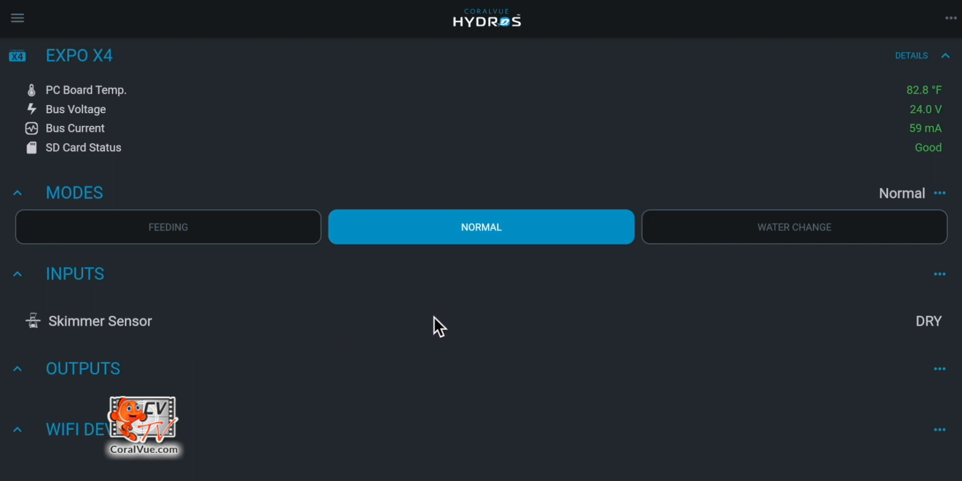